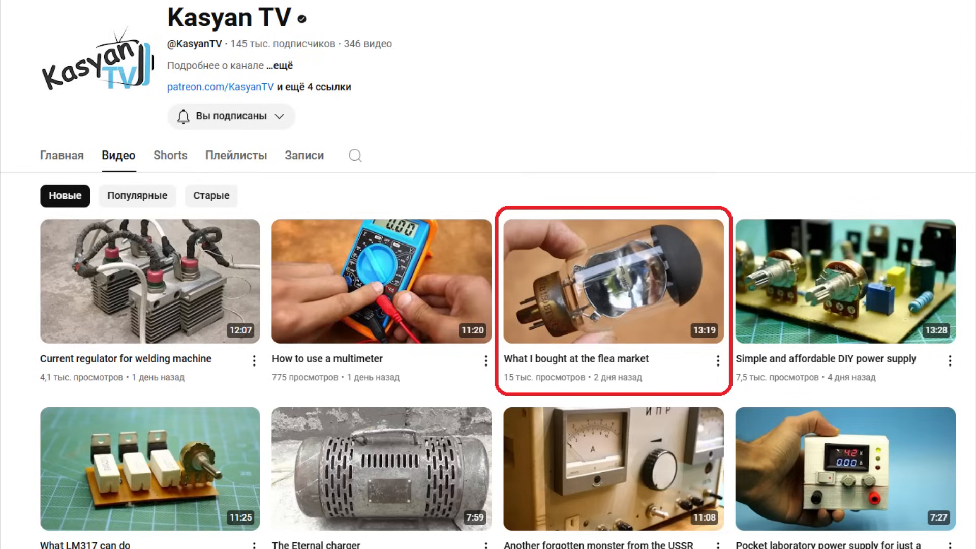
- Show the green PCB layout with red arrows marking the B(VT1) and B(VT2) base pads
left_click(610, 280)
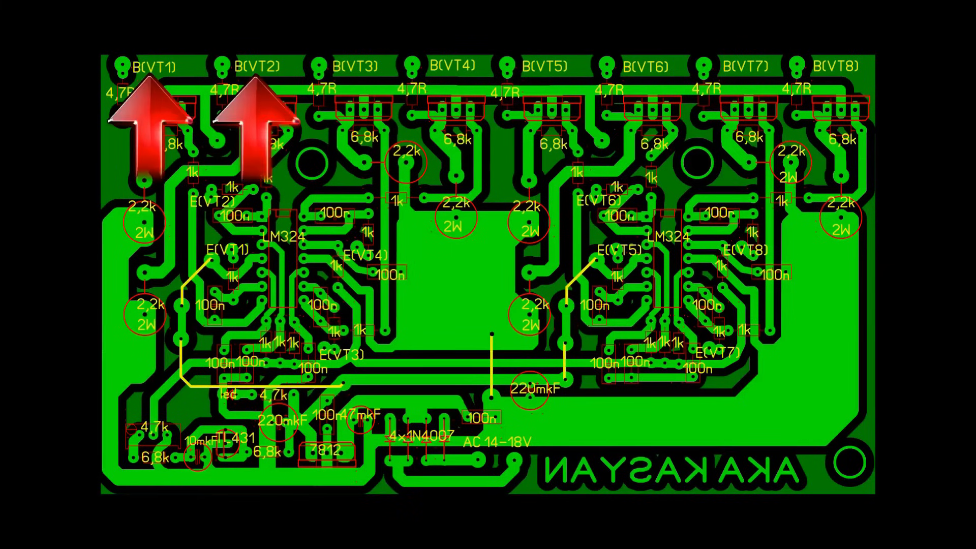